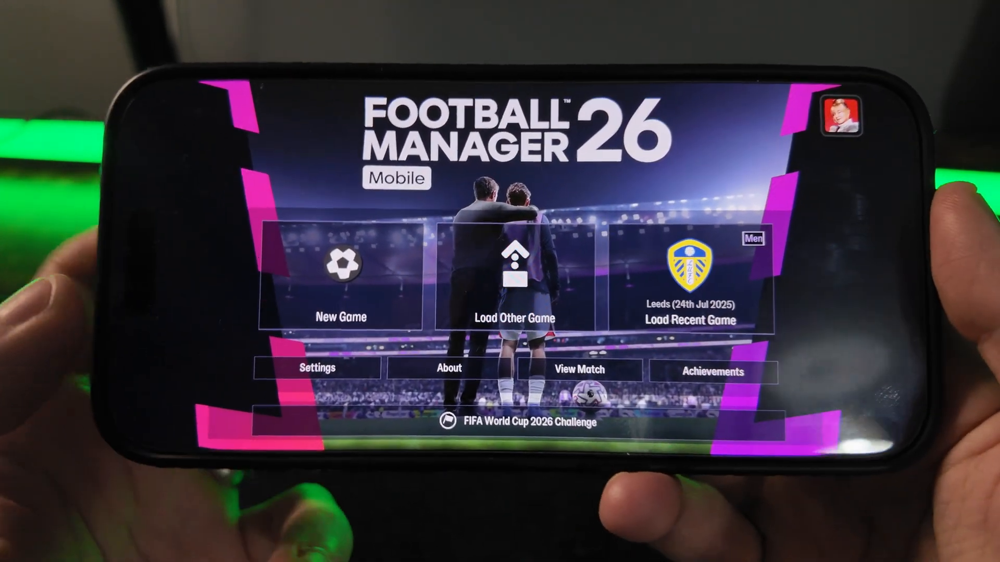
Step: Enter Settings from the main menu, landing on Game Configuration with the category list shown
{"action": "left_click", "coordinate": [317, 367]}
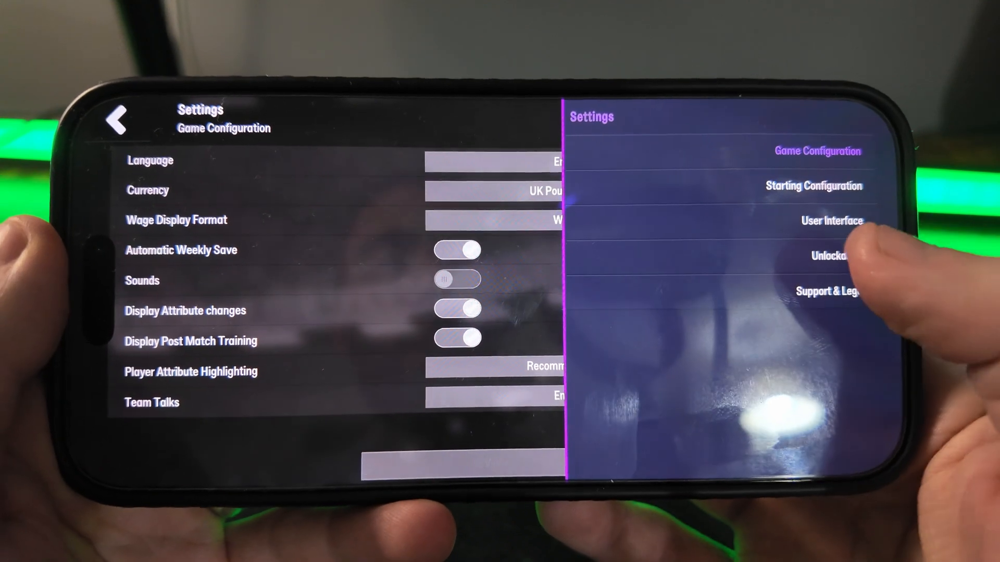
Step: In Unlockables, switch the In-Game Editor on and confirm it
{"action": "left_click", "coordinate": [828, 256]}
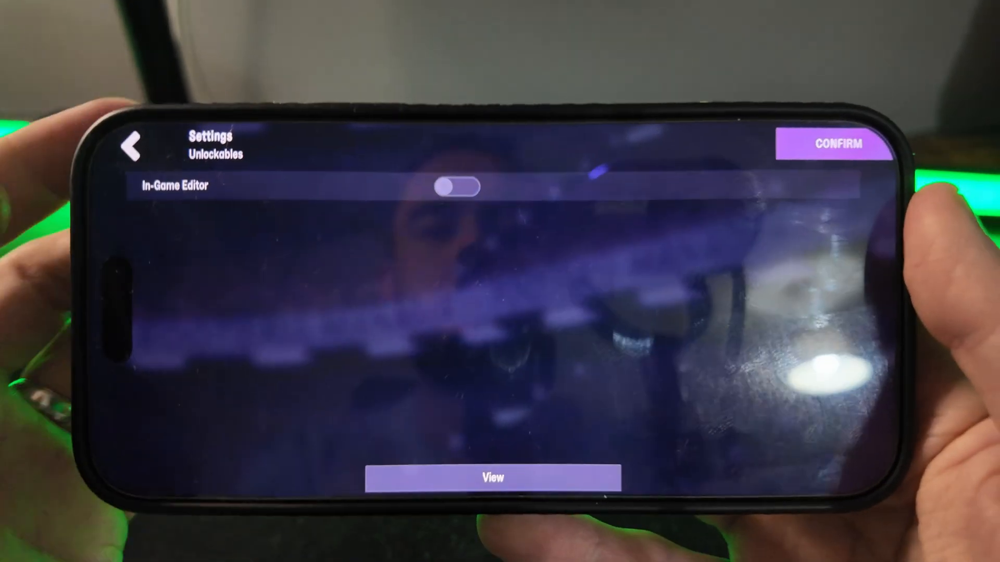
{"action": "left_click", "coordinate": [458, 186]}
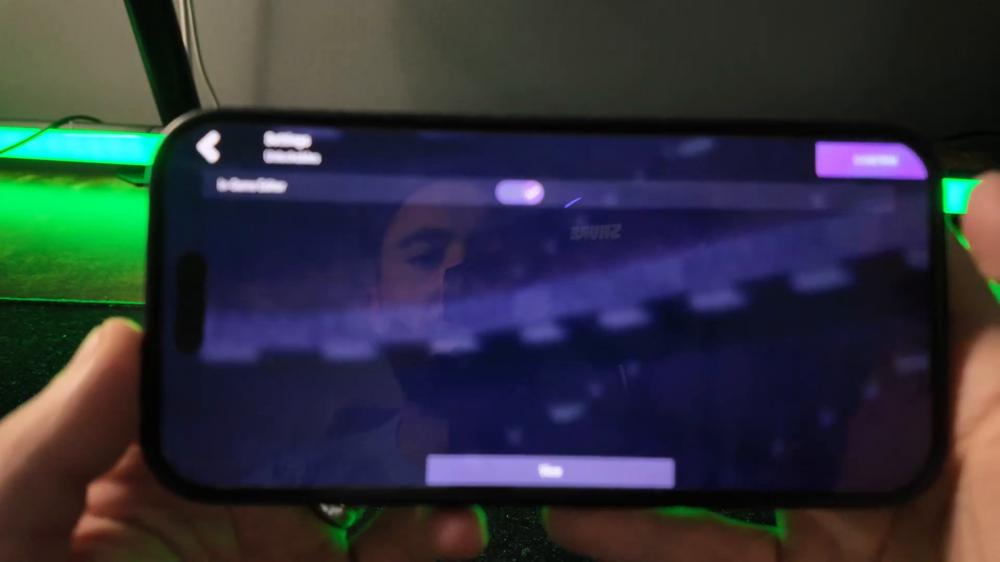
{"action": "left_click", "coordinate": [210, 147]}
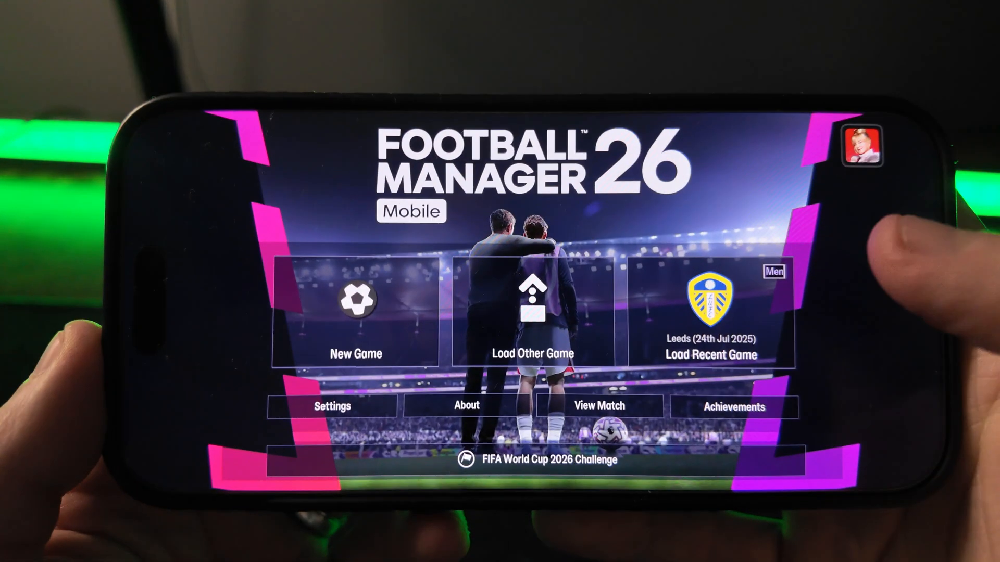